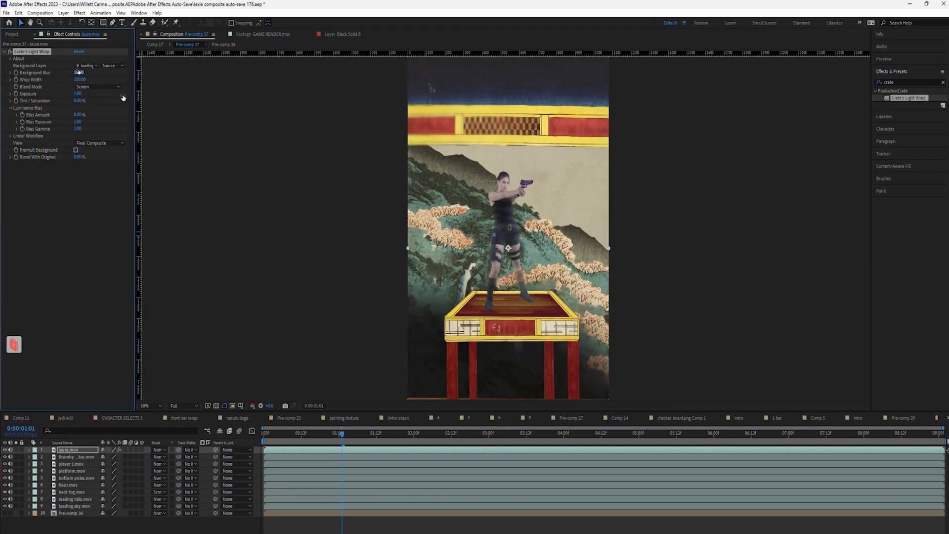
Solo the loading sky layer and start pre-composing the sky and hills layers
click(85, 65)
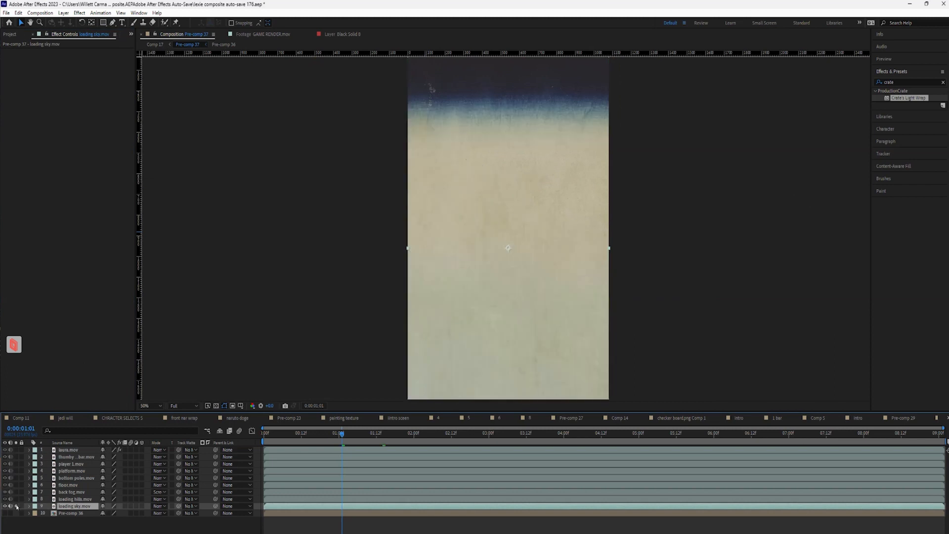
right_click(72, 498)
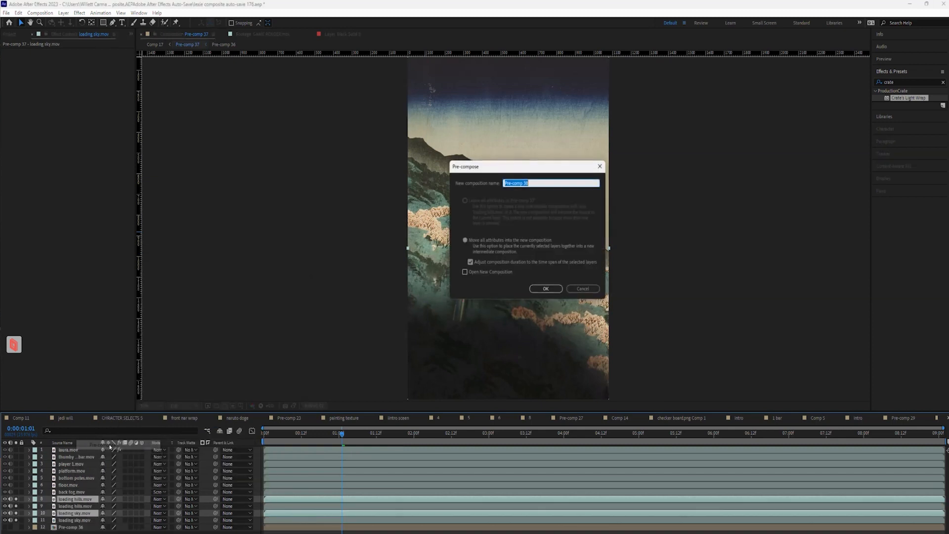
Name the new pre-composition 'laura light wrap' with Move all attributes and confirm
text(laura light)
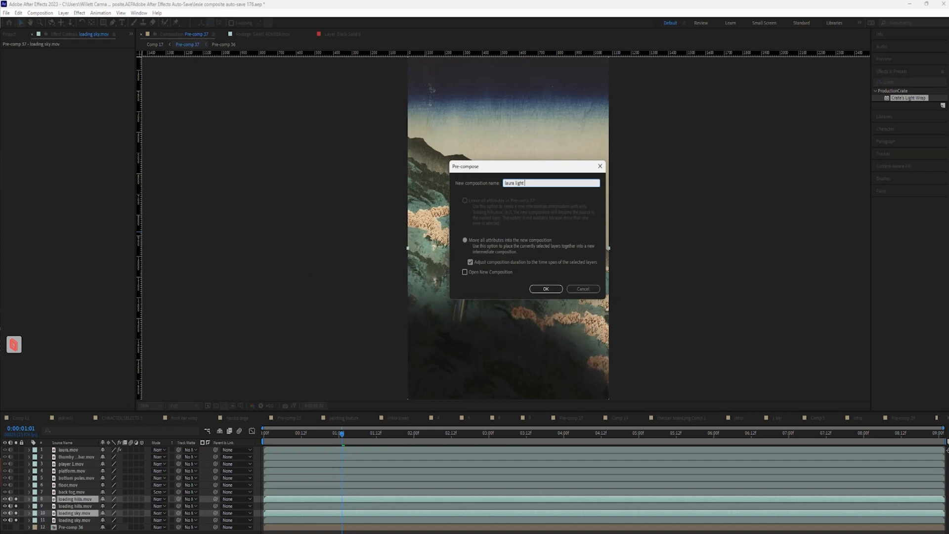
click(545, 289)
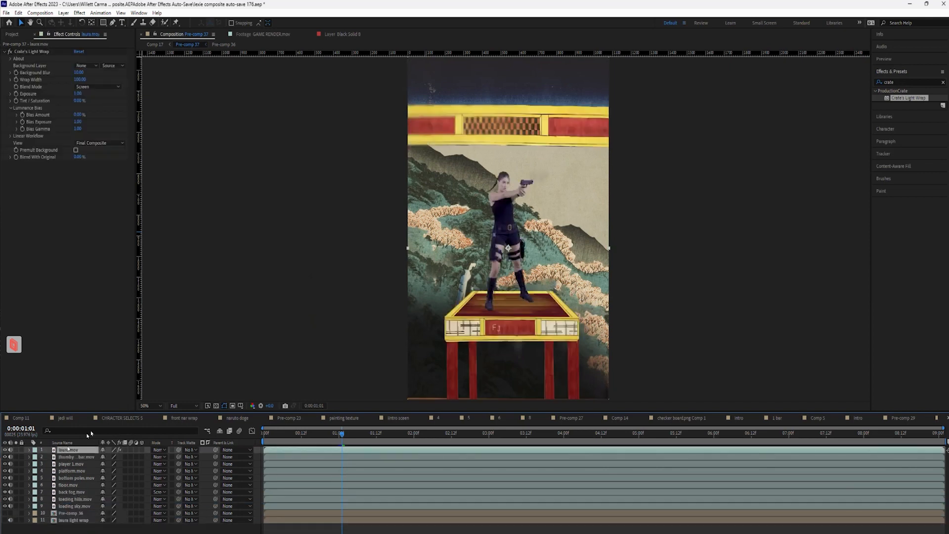
Set Crate's Light Wrap Background Layer on laura.mov to '11. laura light wrap'
click(85, 65)
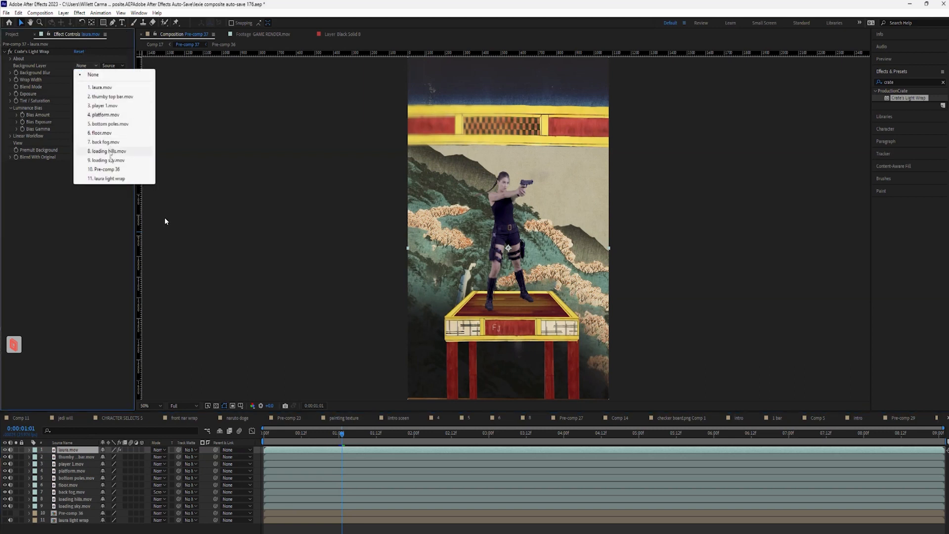
click(107, 178)
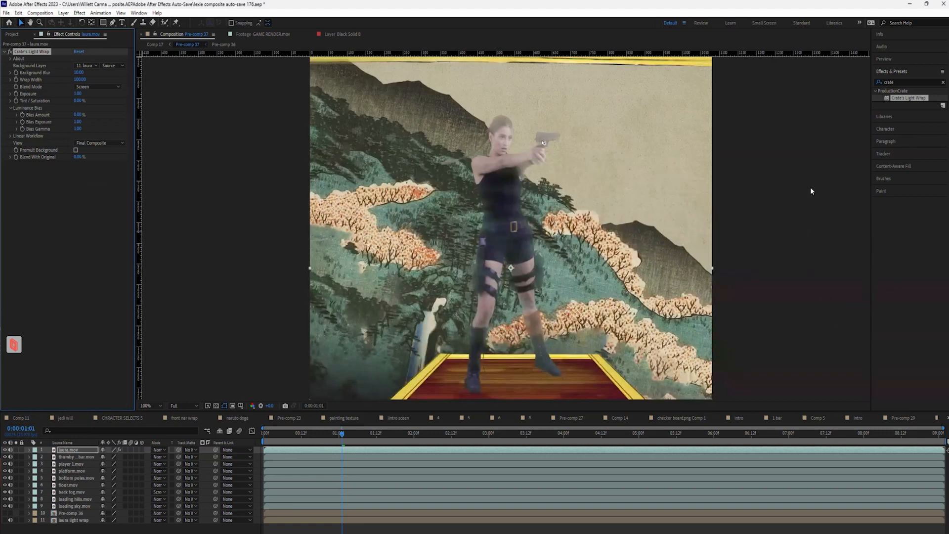
mouse_move(640, 259)
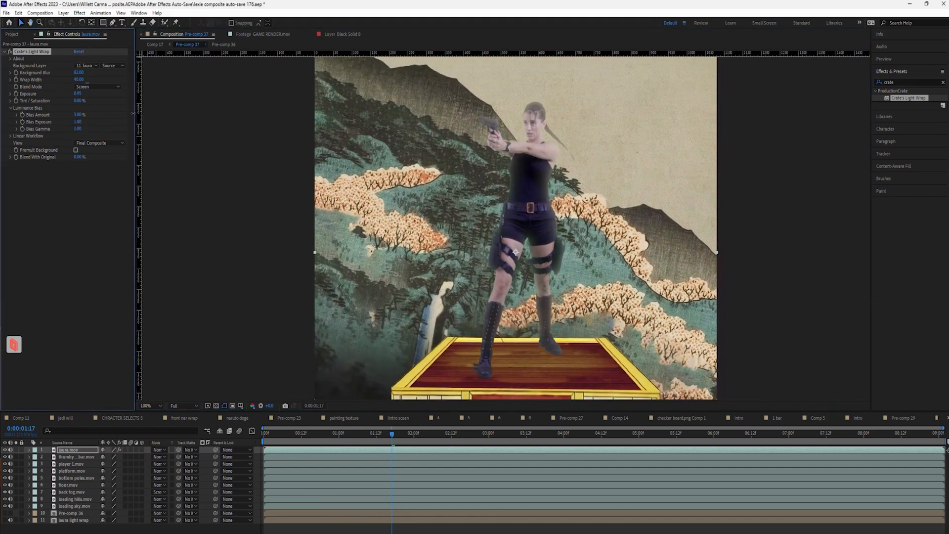
Try the light wrap blend modes Add and Lighten, then settle on Over
click(97, 86)
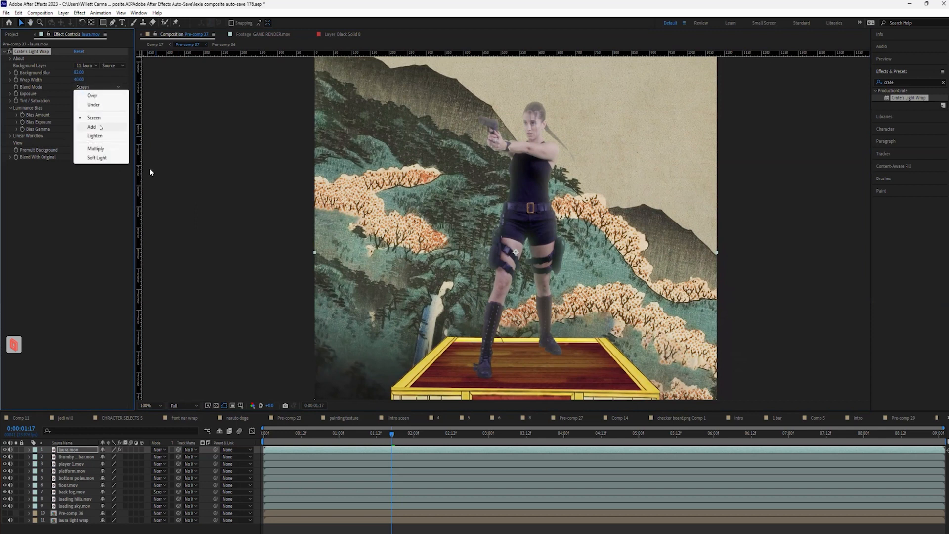
click(91, 126)
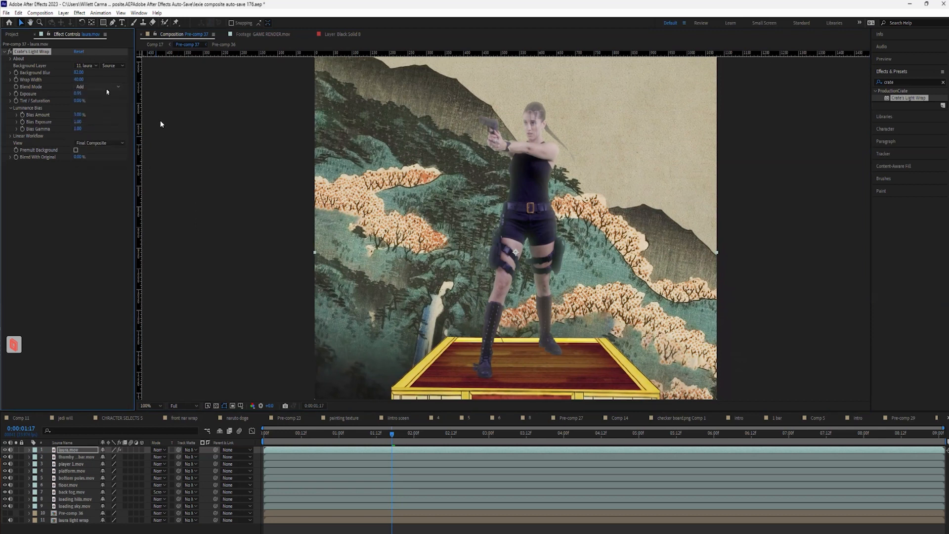
click(97, 87)
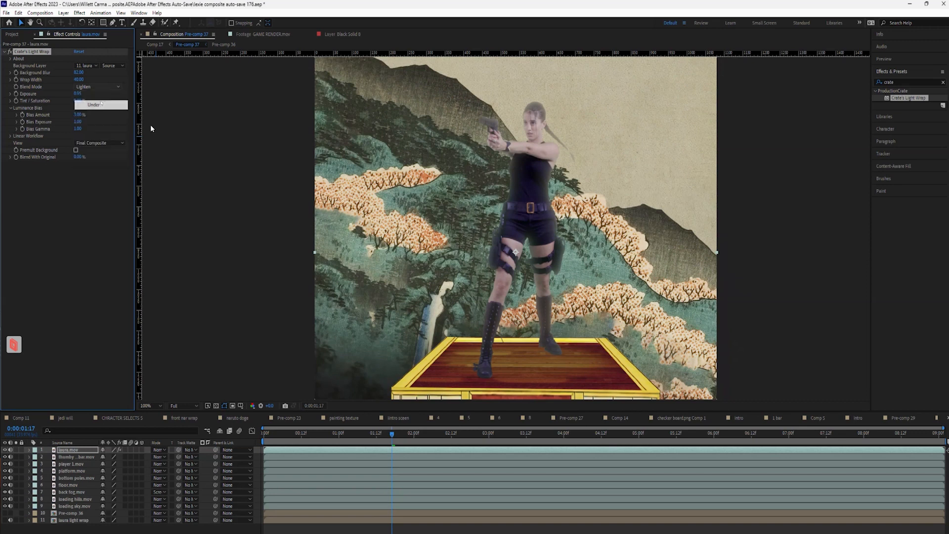
click(96, 87)
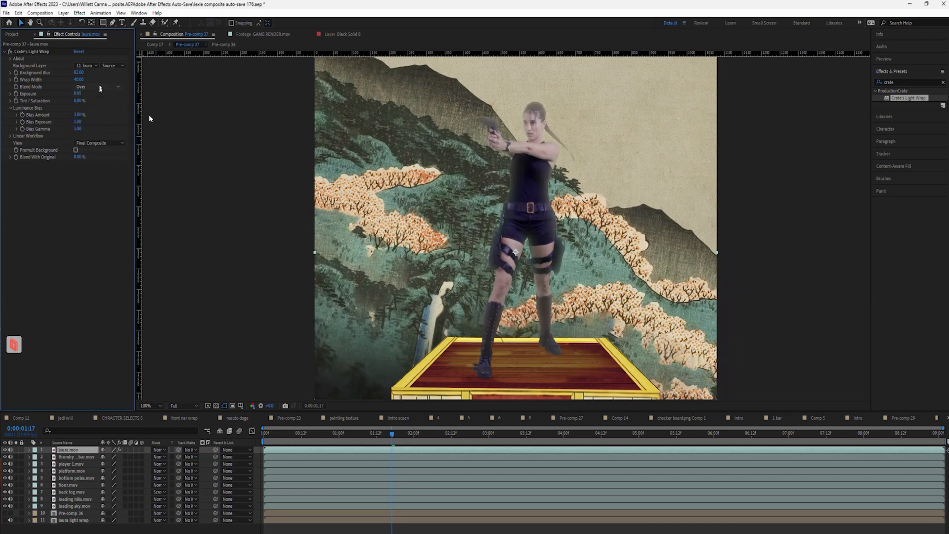